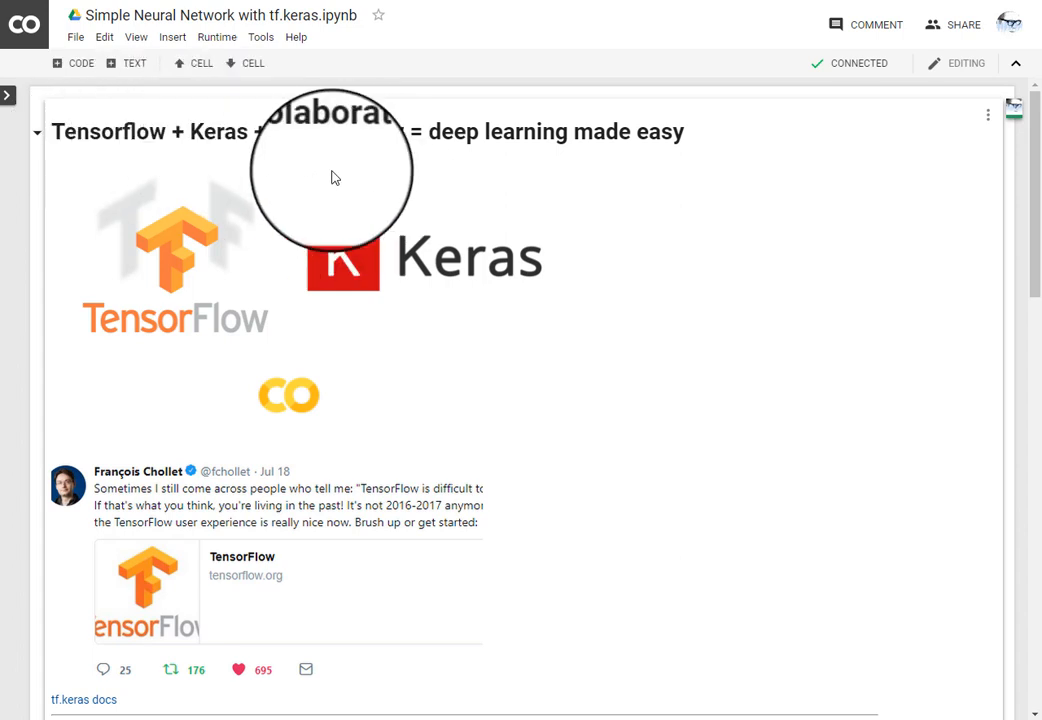
pyautogui.moveTo(395, 165)
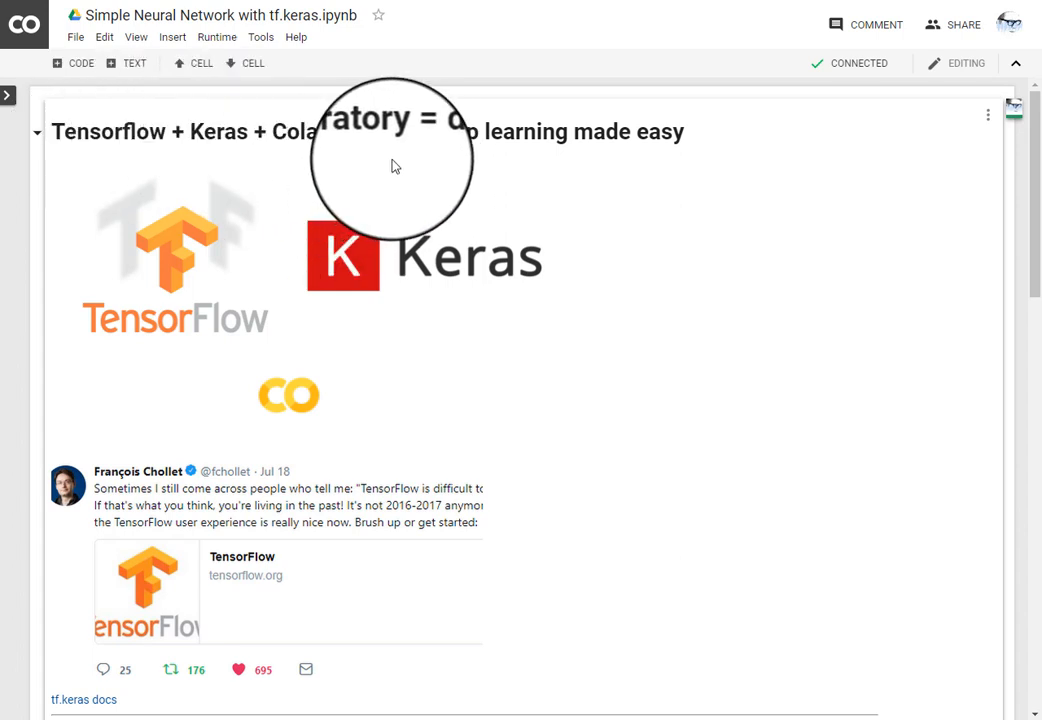
pyautogui.moveTo(670, 295)
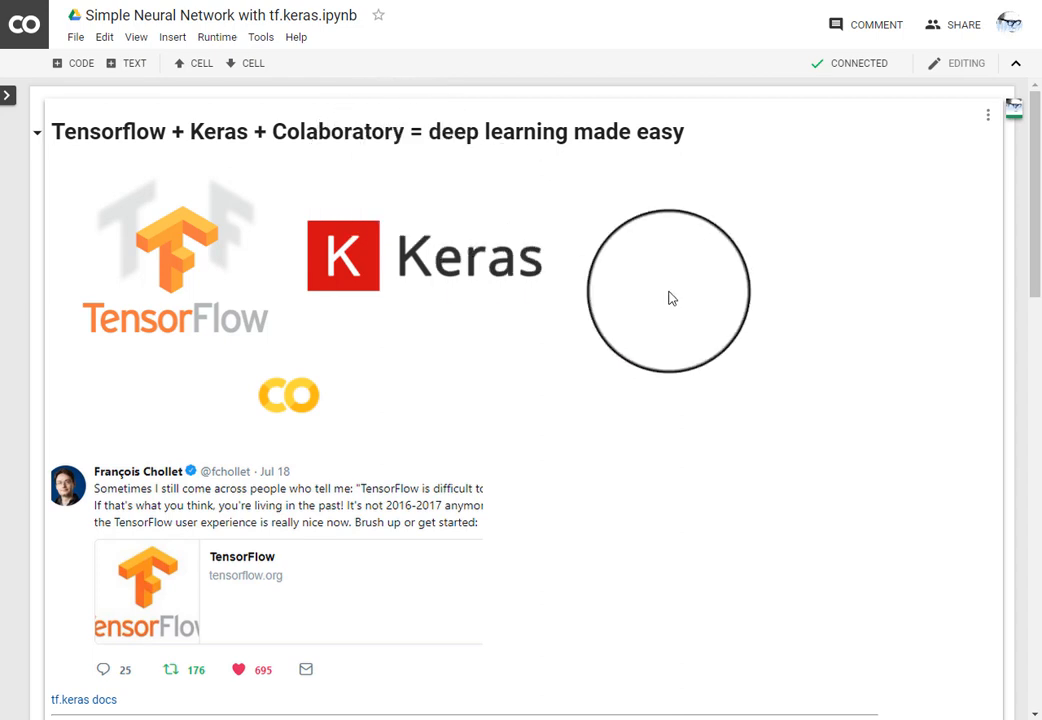
# Scroll past the imports to the data-loading, model-definition, compile and training cells.
pyautogui.scroll(-3)
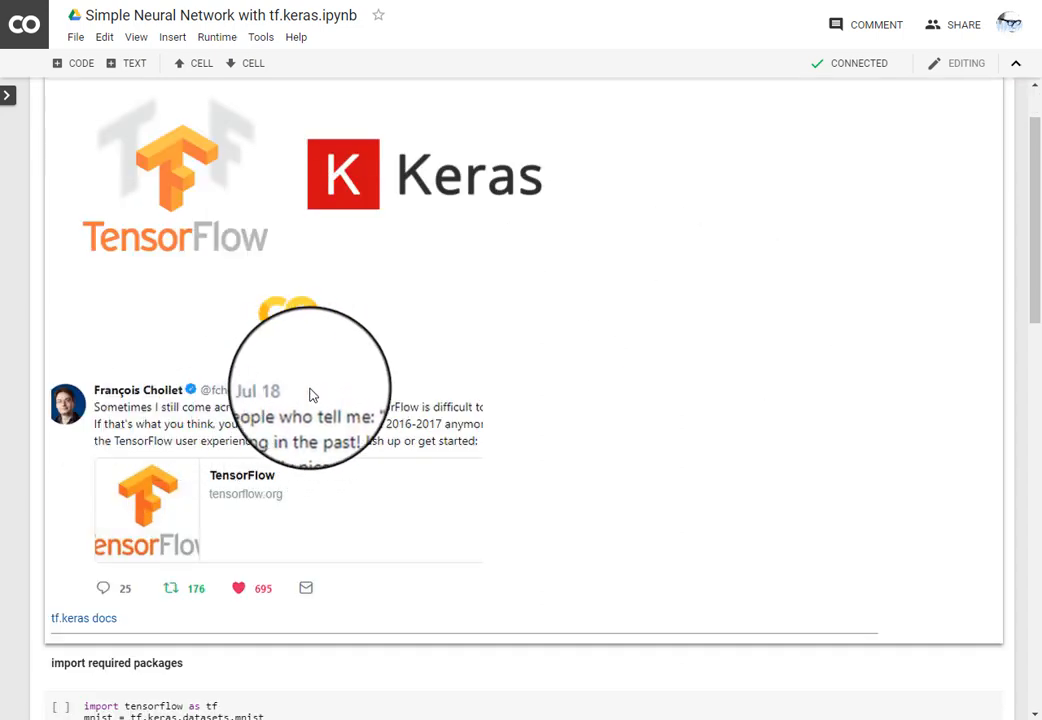
pyautogui.moveTo(670, 518)
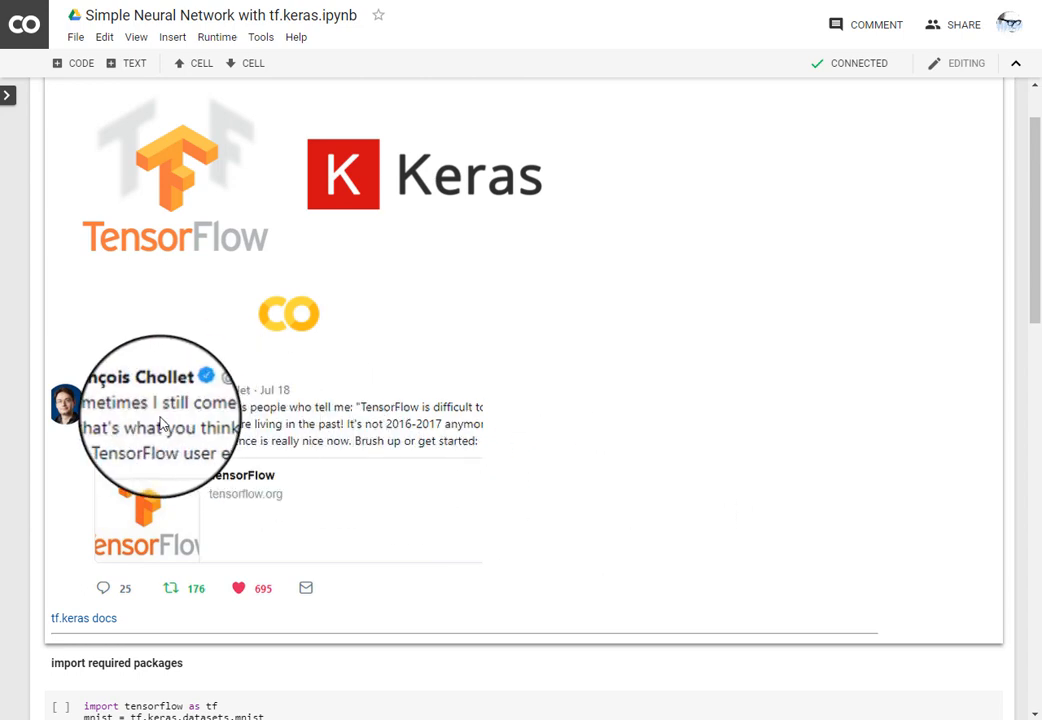
pyautogui.moveTo(447, 410)
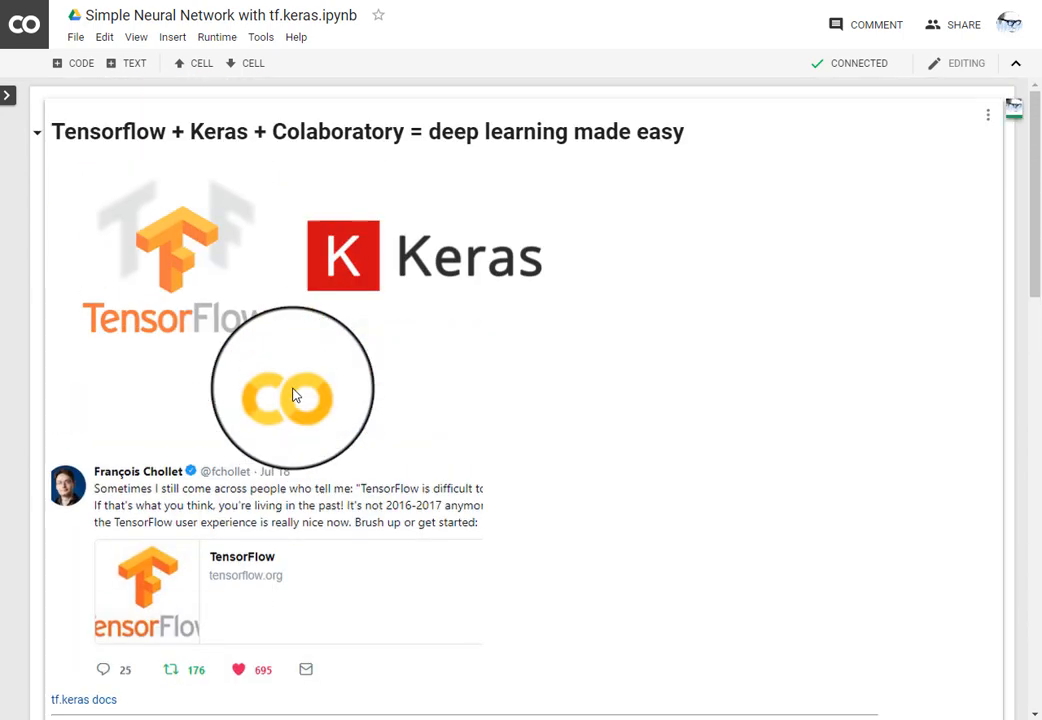
pyautogui.scroll(-3)
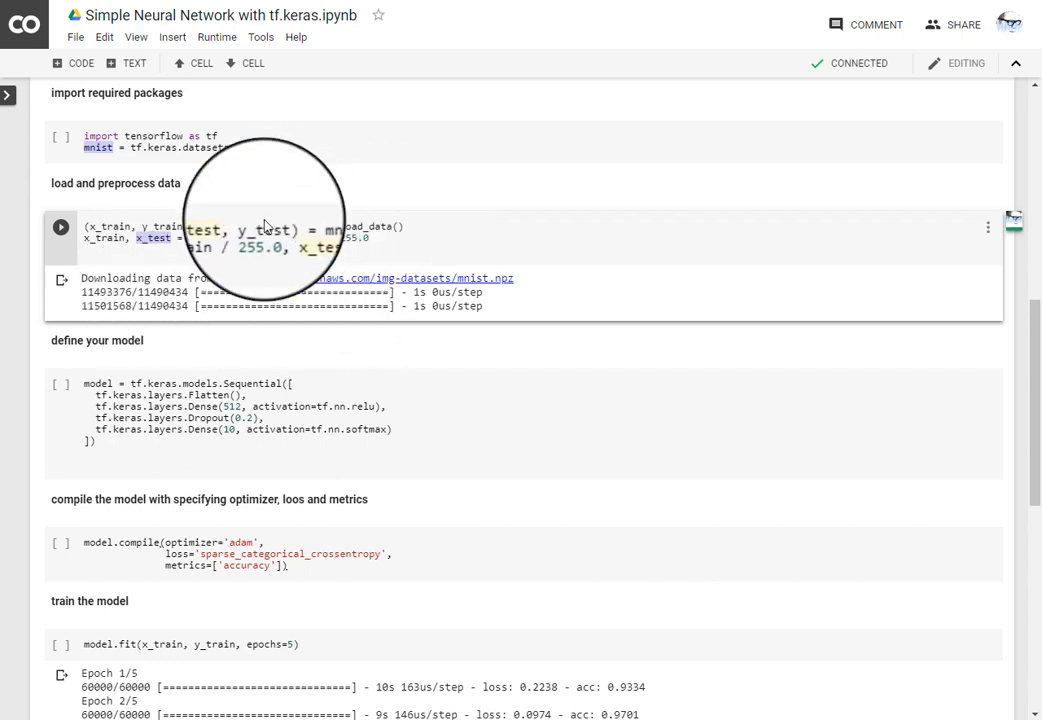
pyautogui.scroll(-3)
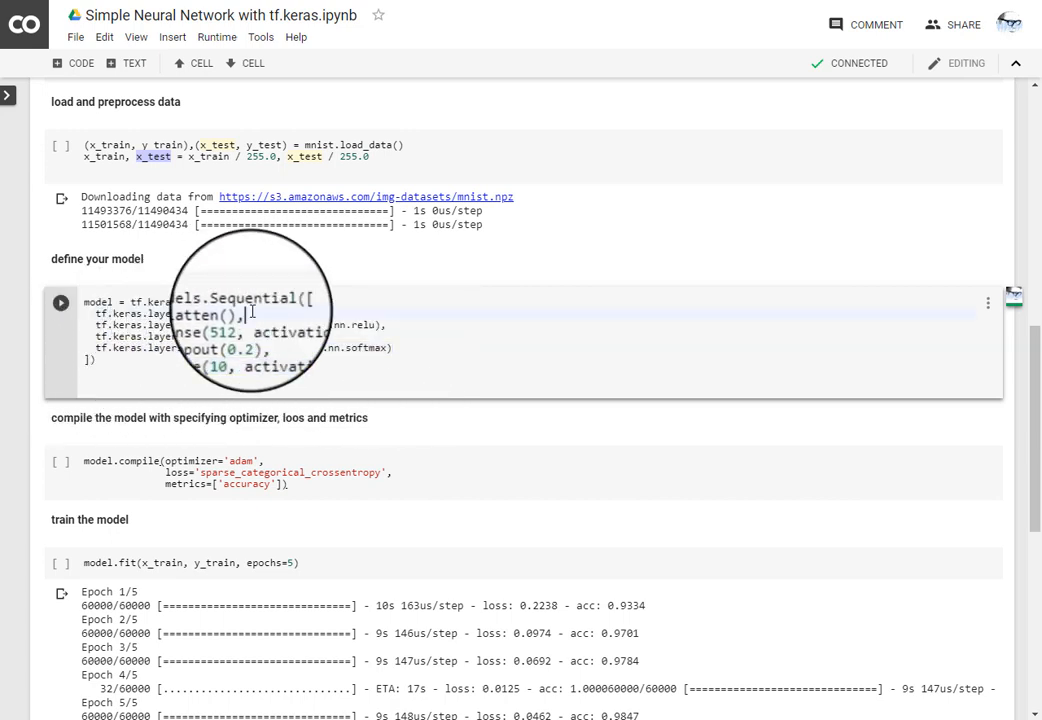
# Highlight the Flatten layer, then scroll to the five-epoch model.fit output.
pyautogui.doubleClick(205, 313)
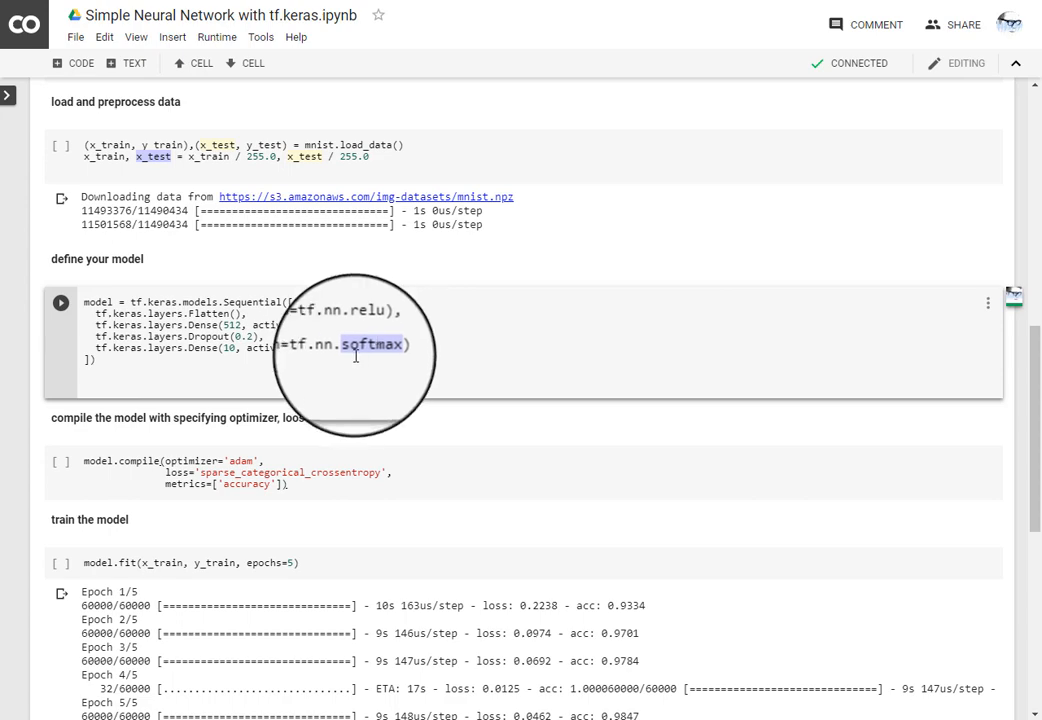
pyautogui.scroll(-3)
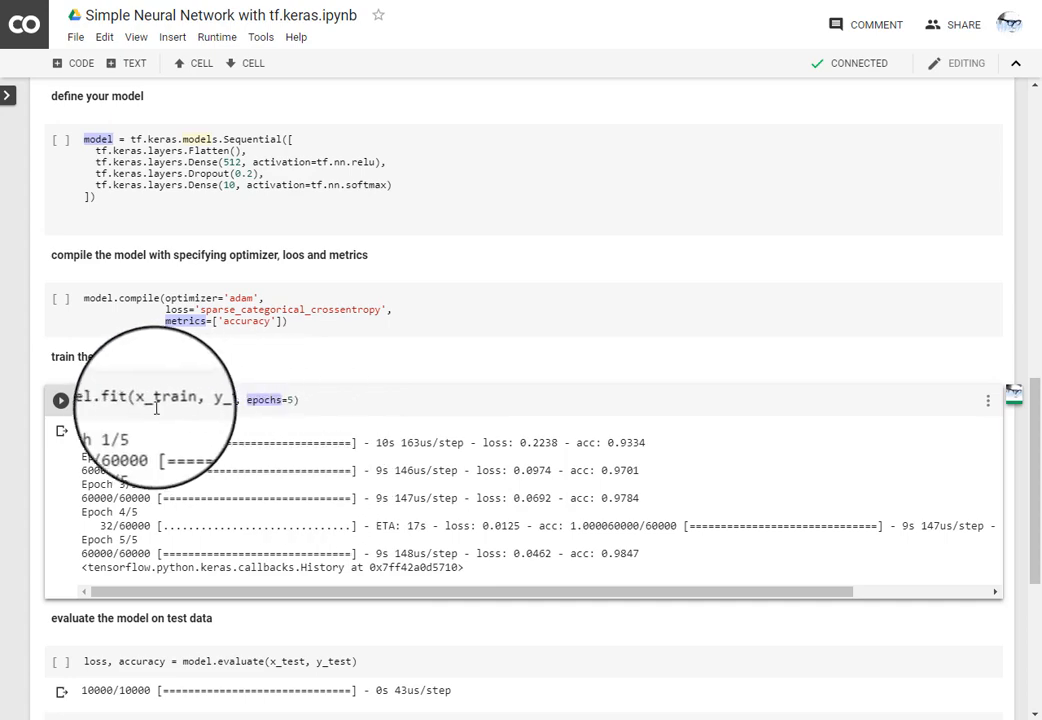
# Scroll to the evaluate cell and highlight its test-data evaluation code (accuracy 0.9804).
pyautogui.scroll(-3)
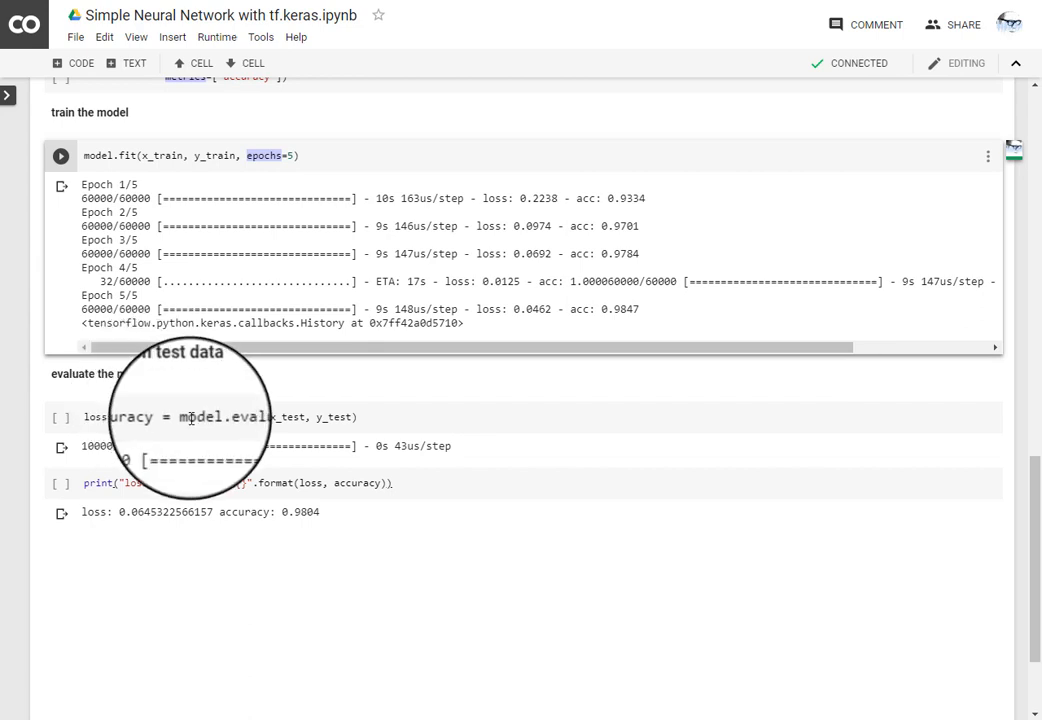
pyautogui.doubleClick(241, 418)
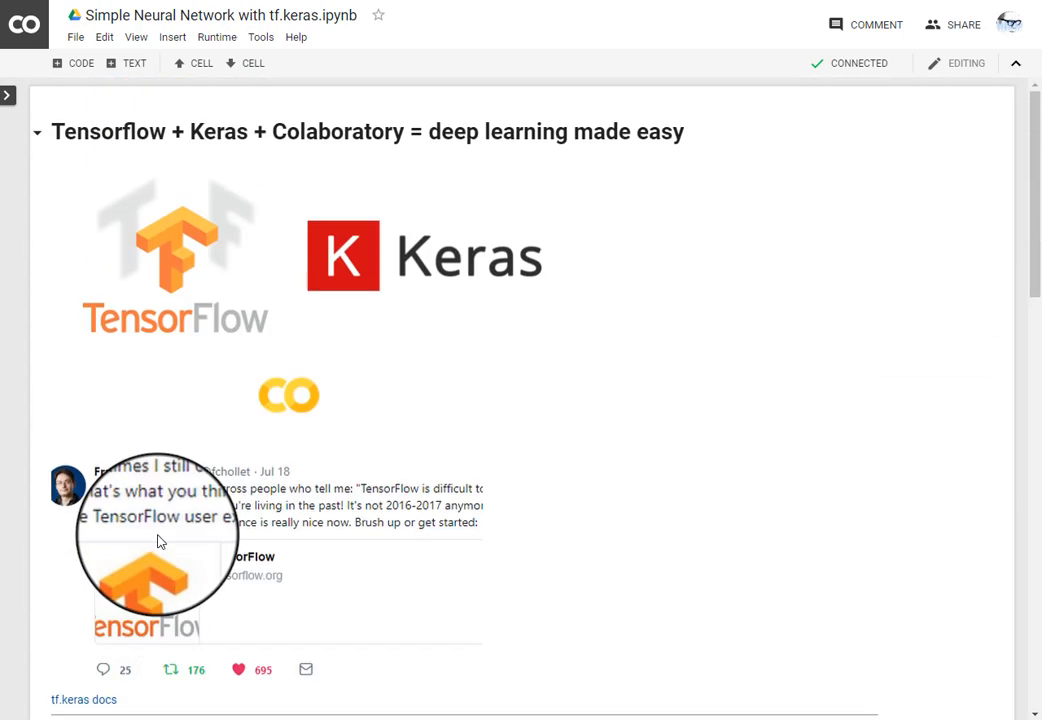
pyautogui.scroll(-3)
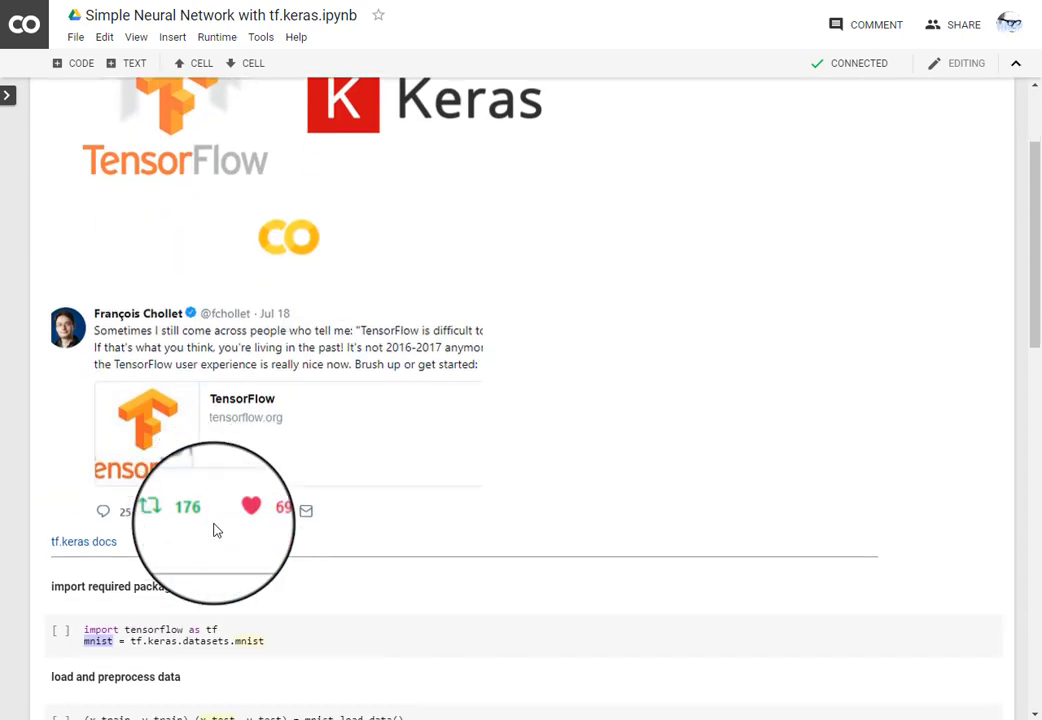
pyautogui.scroll(-3)
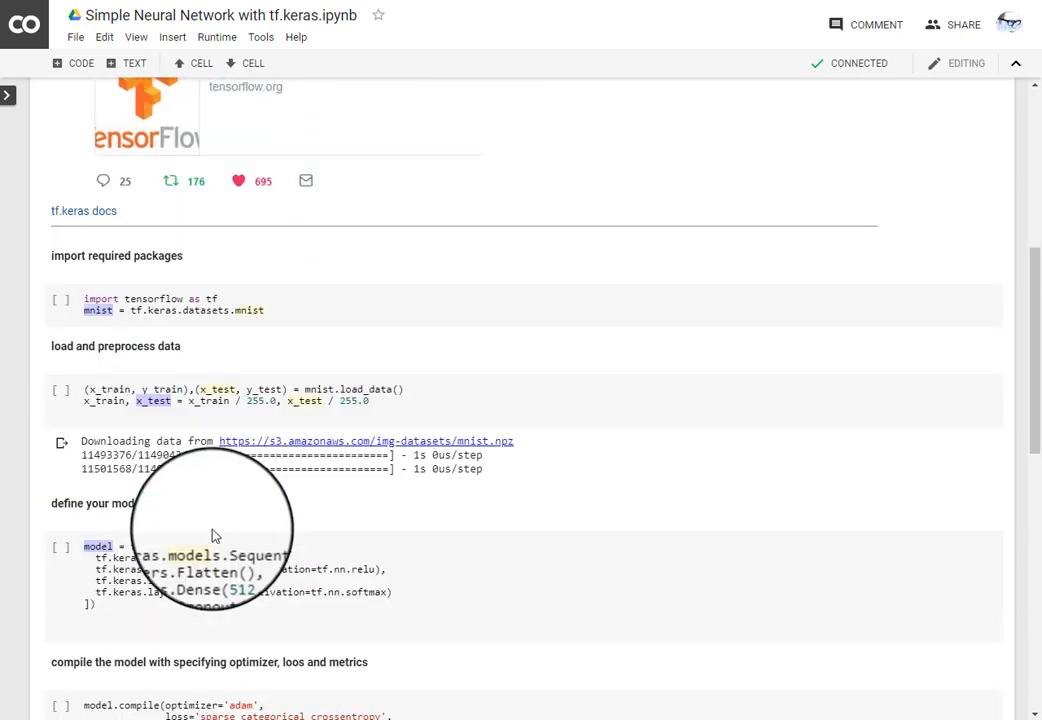
pyautogui.scroll(-3)
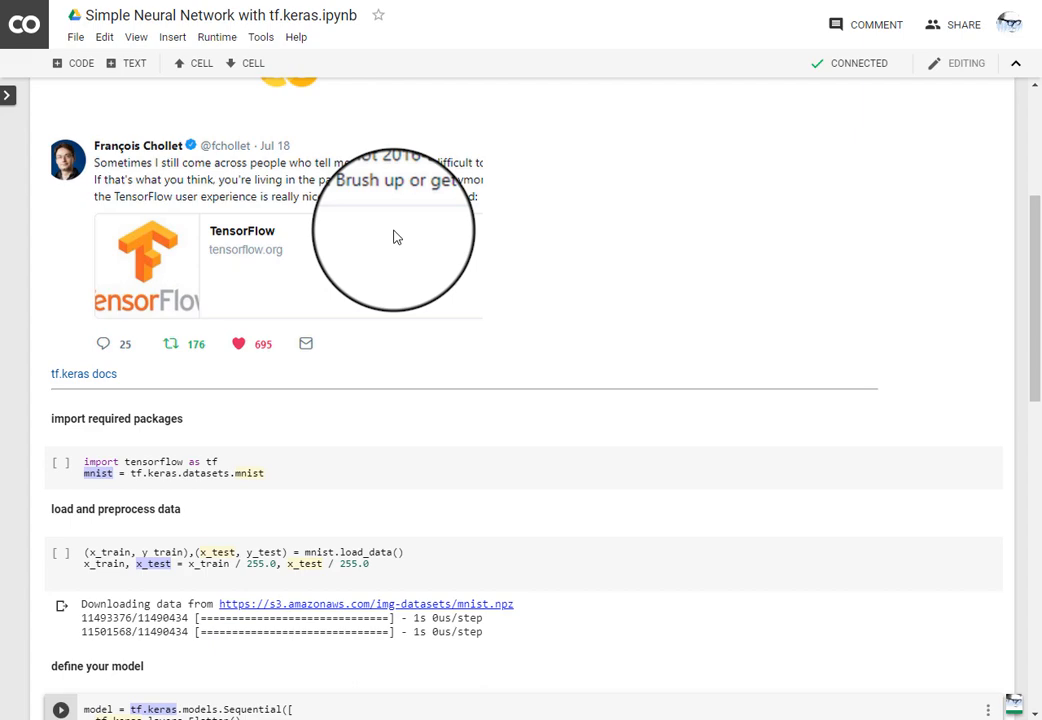
pyautogui.scroll(-3)
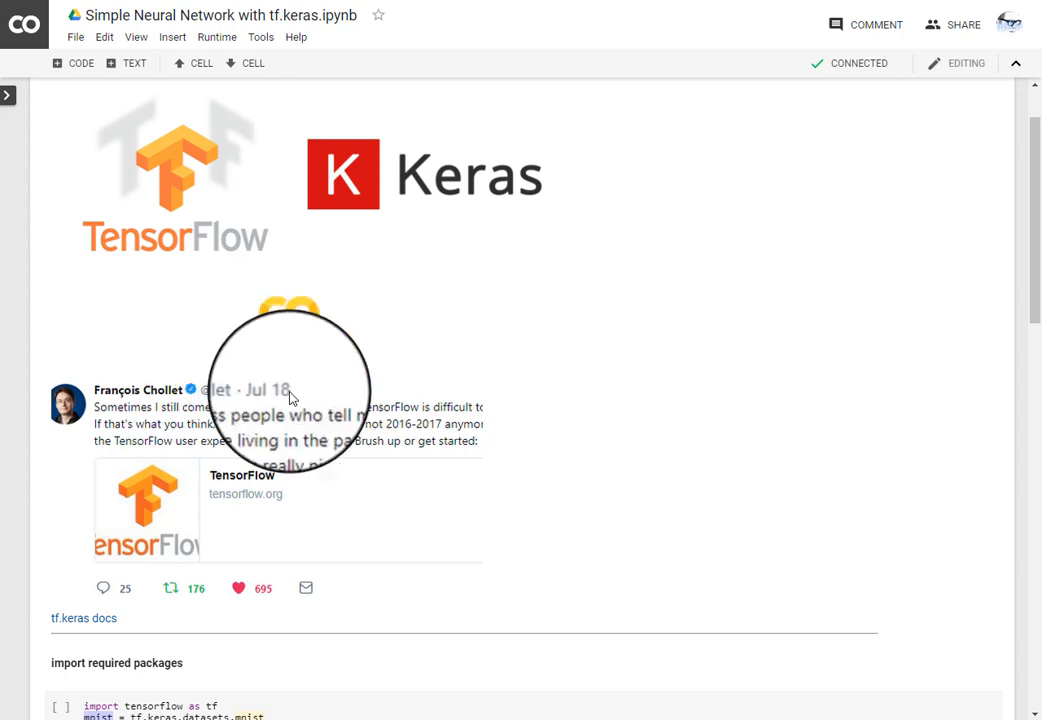
pyautogui.moveTo(347, 418)
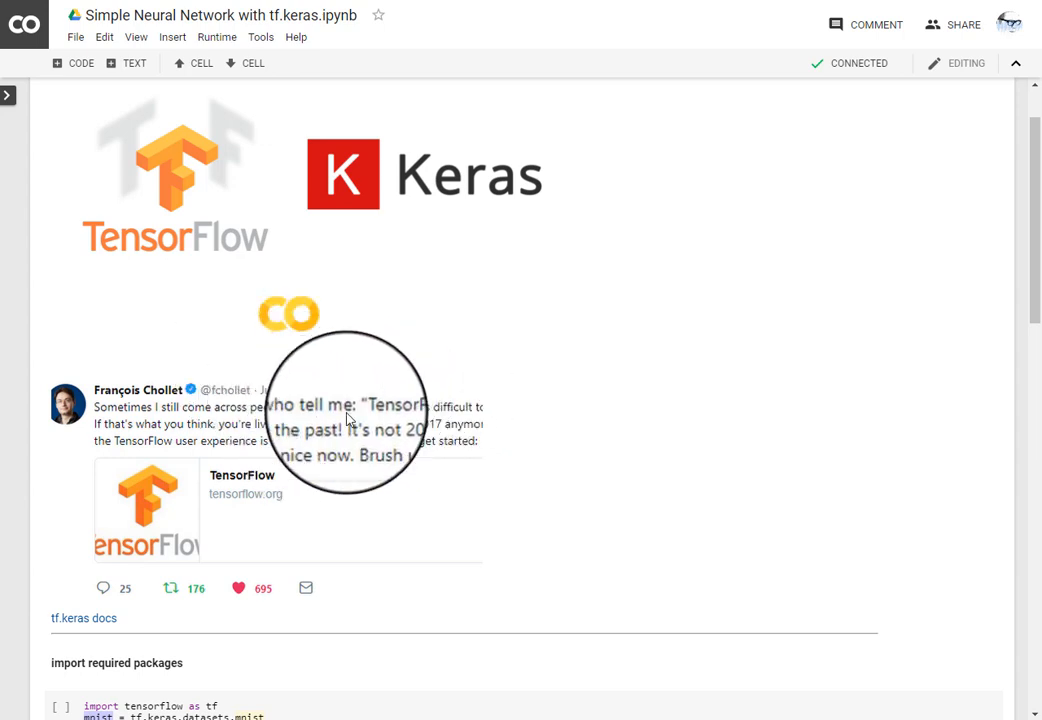